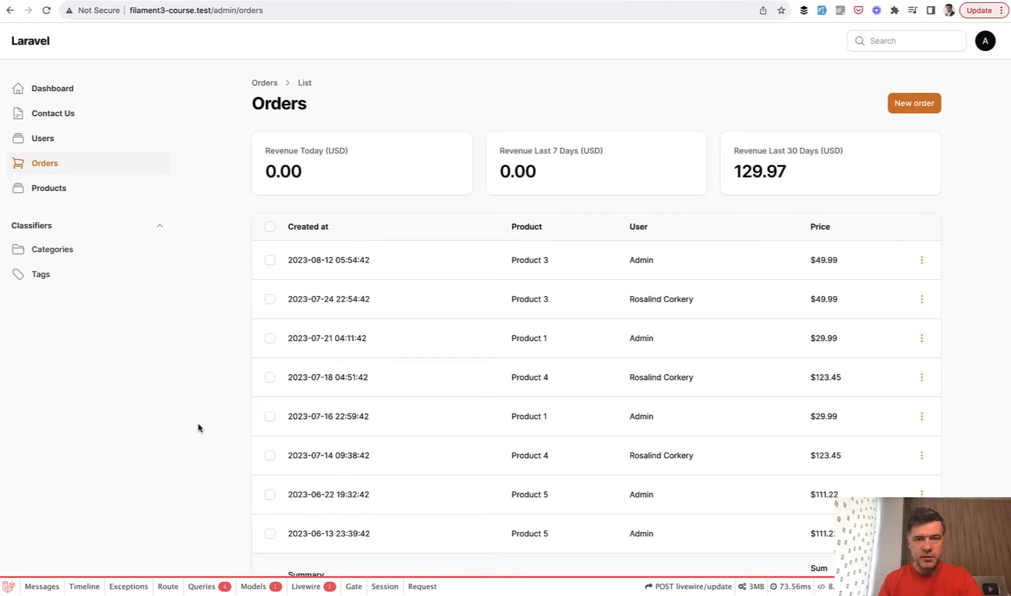
# Open the first order's 'Change is completed' dialog, then set APP_DEBUG to false in .env.
pyautogui.scroll(-3)
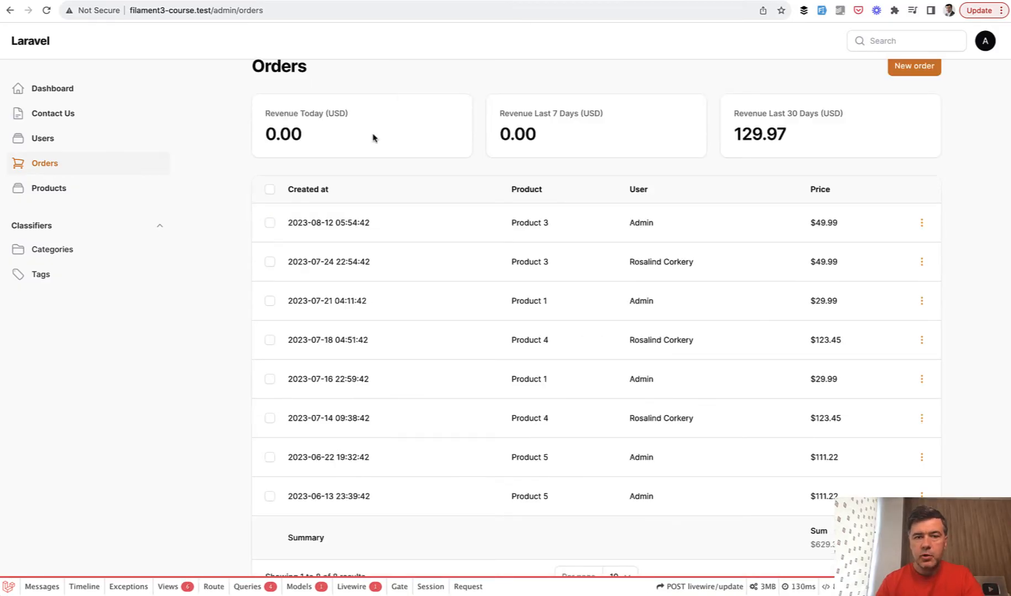
pyautogui.moveTo(937, 237)
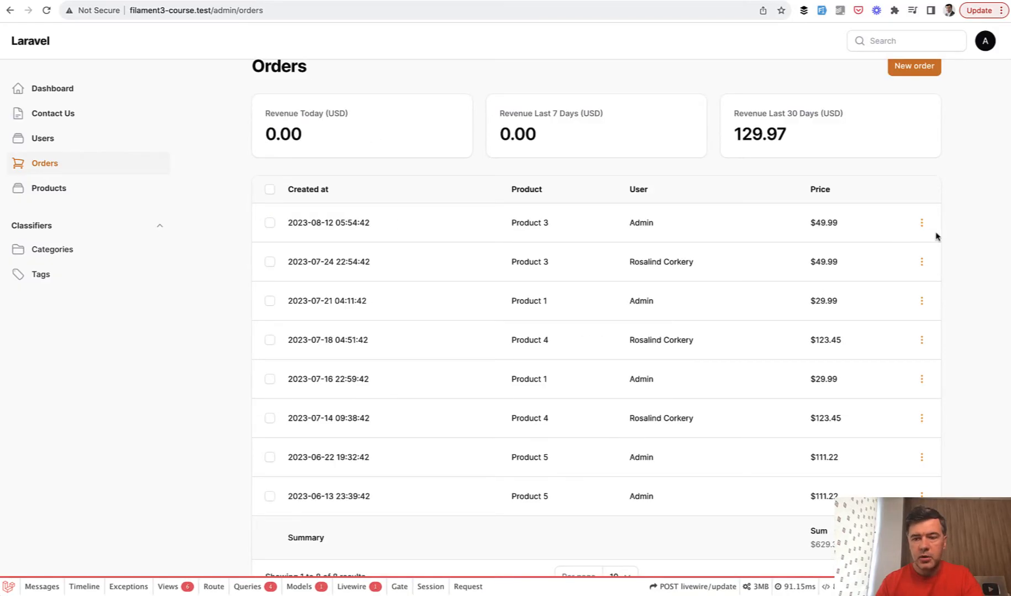
pyautogui.click(921, 222)
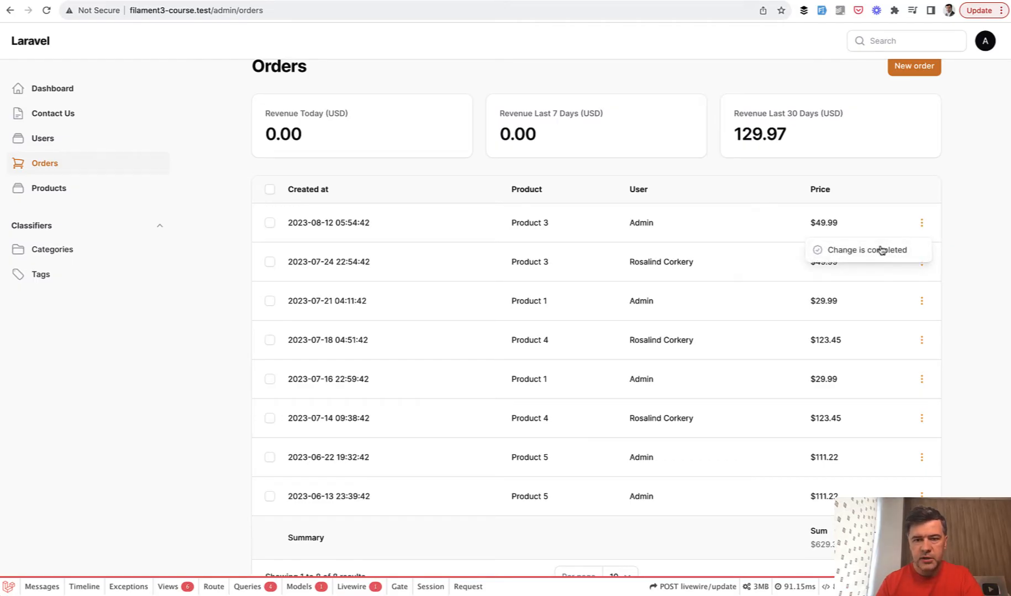
pyautogui.click(867, 250)
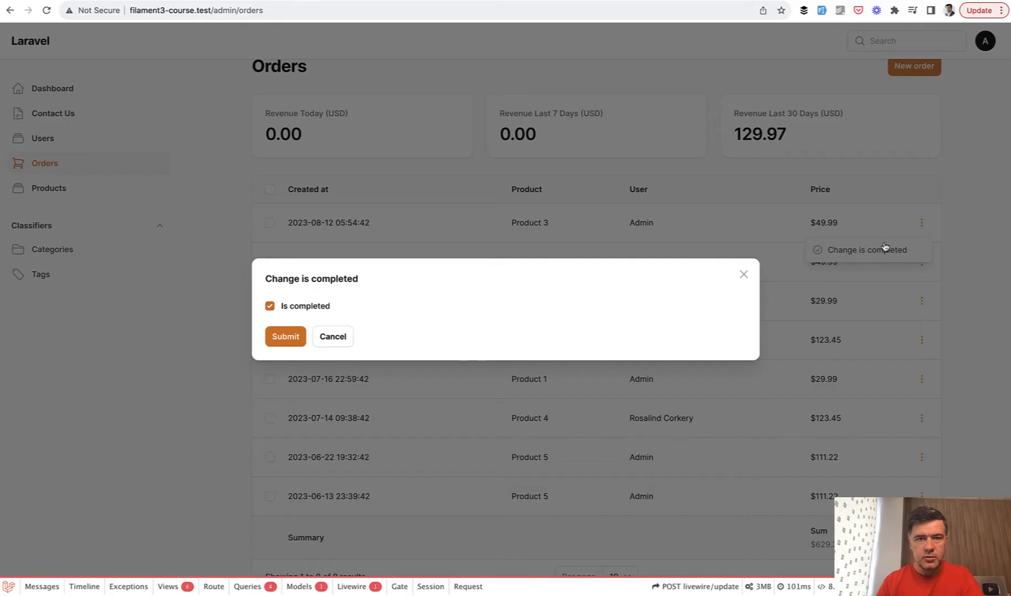
pyautogui.moveTo(670, 410)
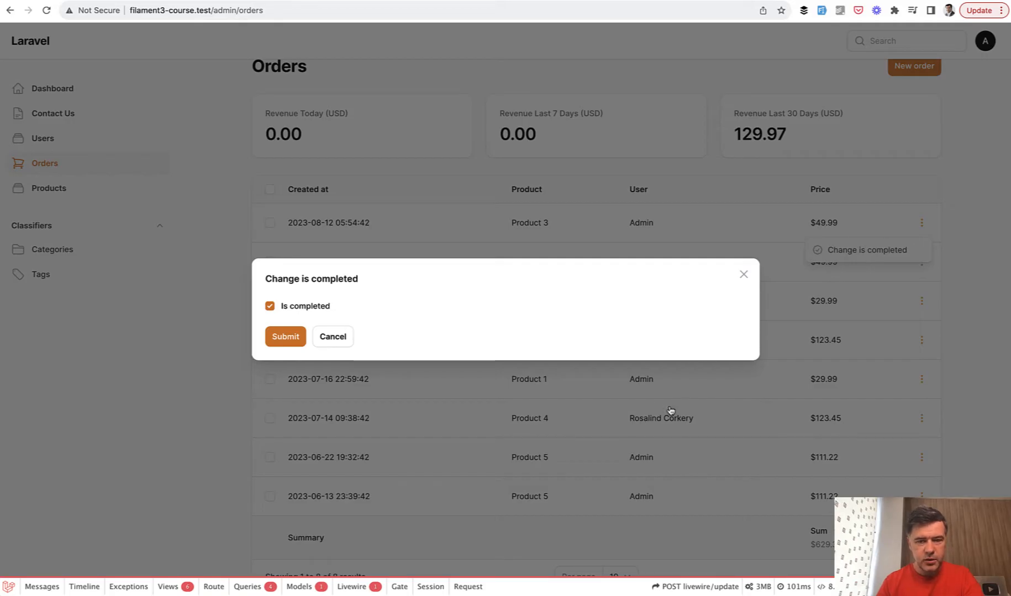
pyautogui.moveTo(711, 456)
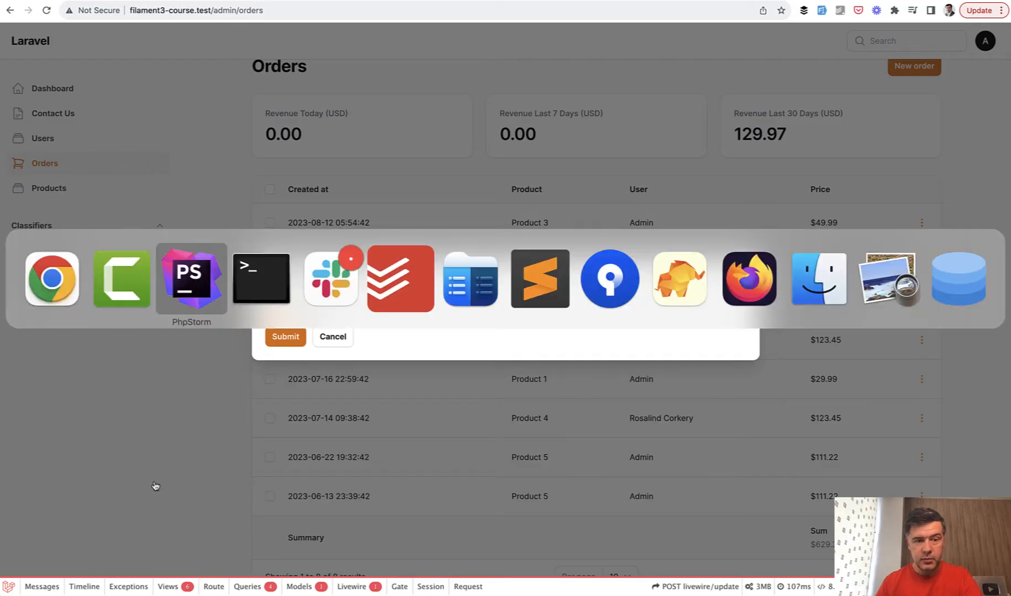
pyautogui.click(192, 279)
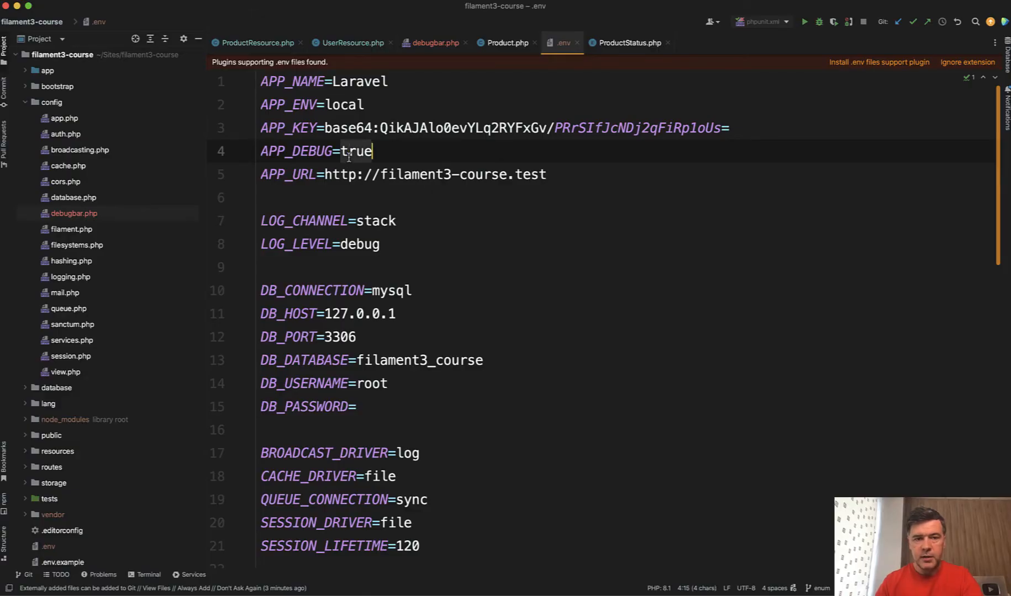
pyautogui.write('false')
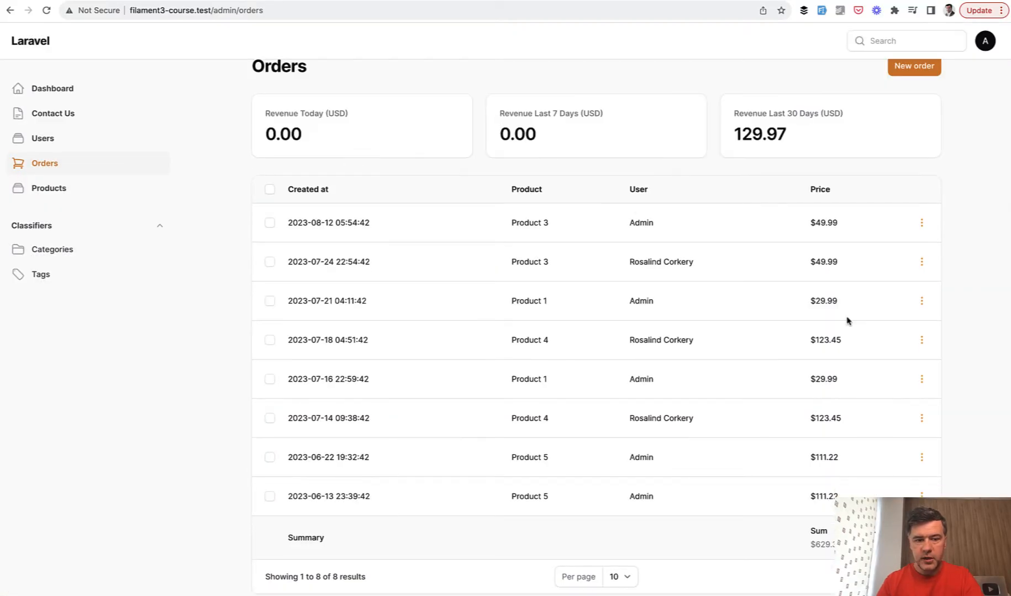
# Open the first order's row actions menu to reach 'Change is completed'.
pyautogui.click(921, 223)
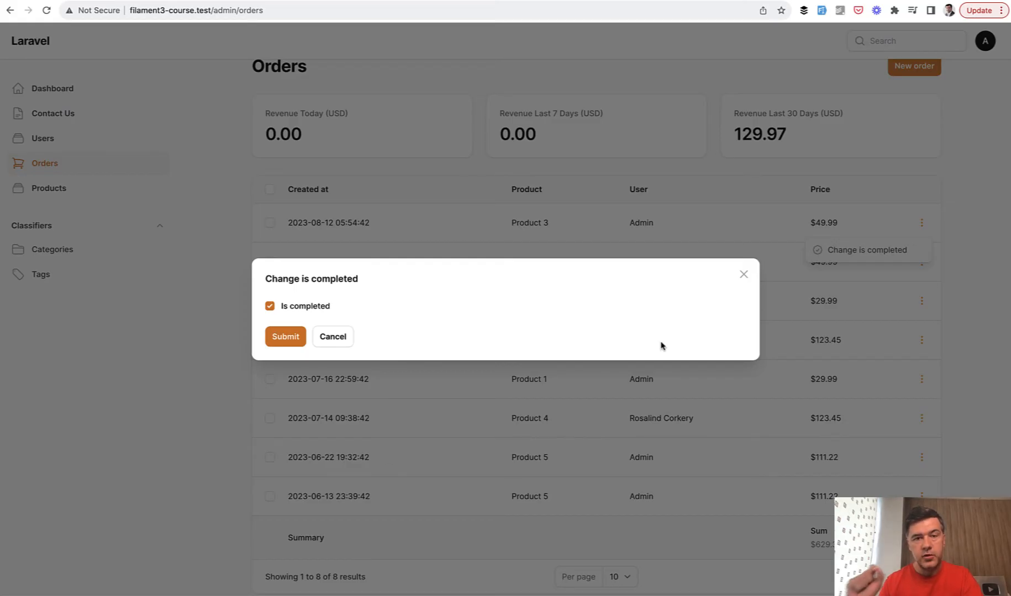
pyautogui.moveTo(743, 274)
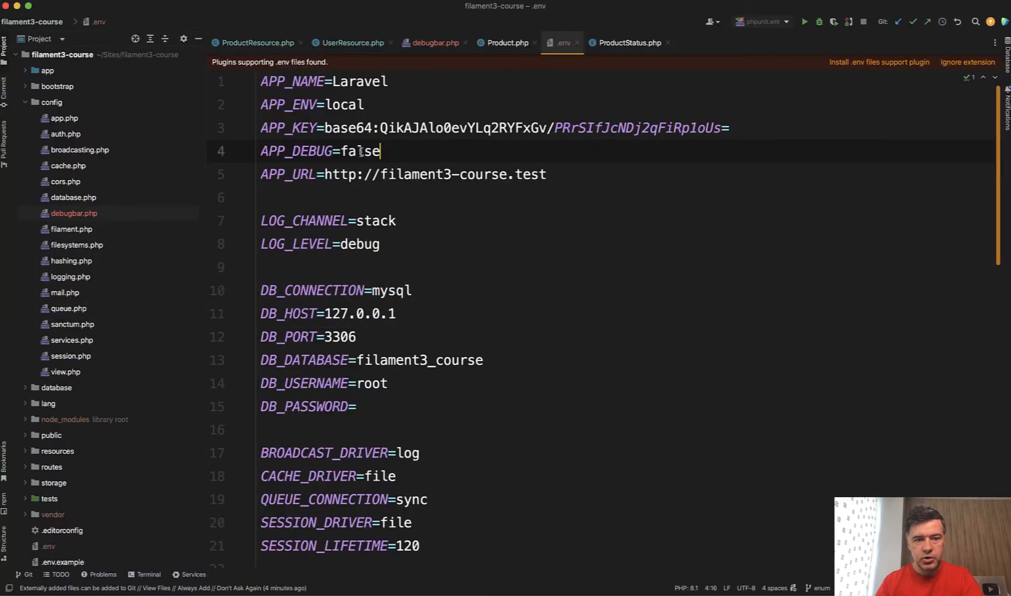
# Change the APP_DEBUG value in .env from false to true.
pyautogui.write('true')
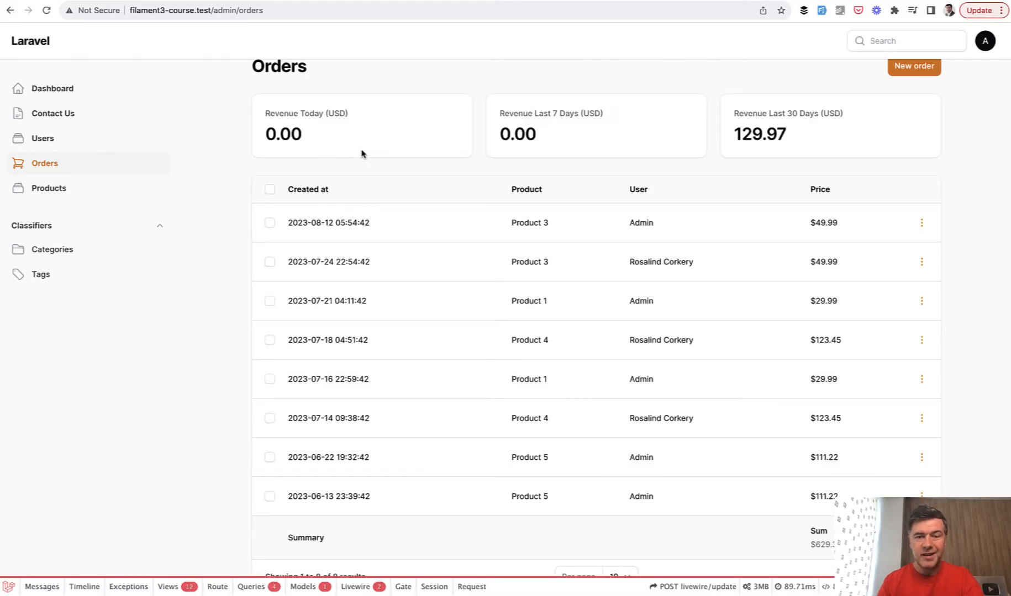
pyautogui.moveTo(225, 295)
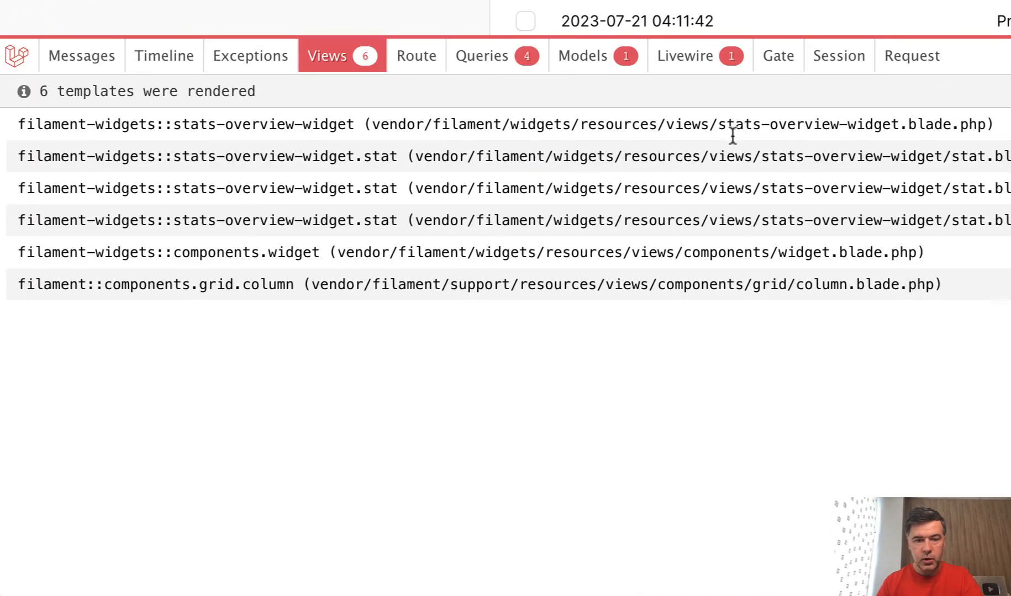
# View the debug bar's Views tab listing 6 templates, then scroll the Debugbar readme.
pyautogui.click(200, 157)
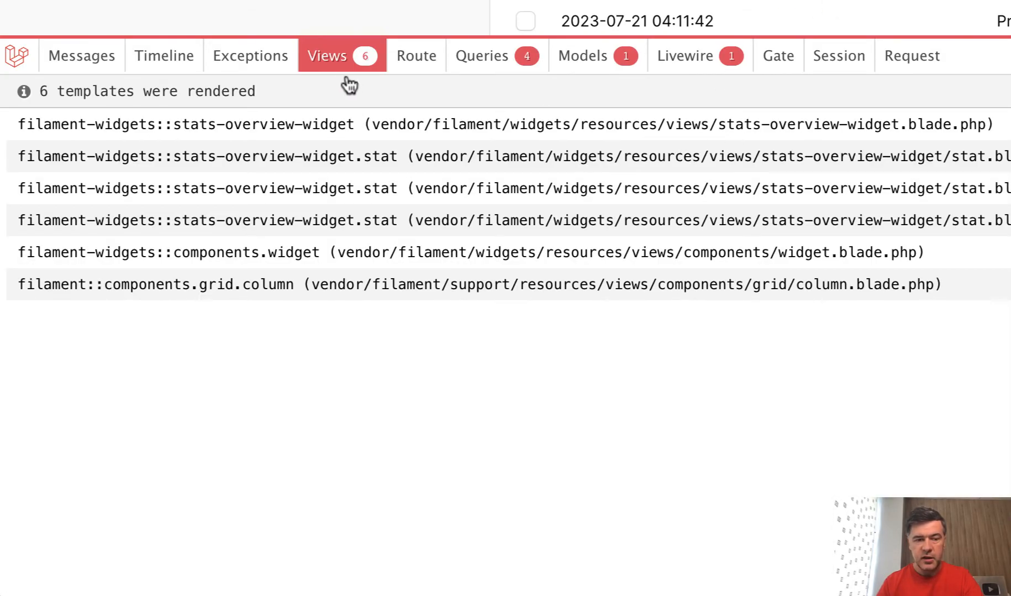
pyautogui.moveTo(344, 66)
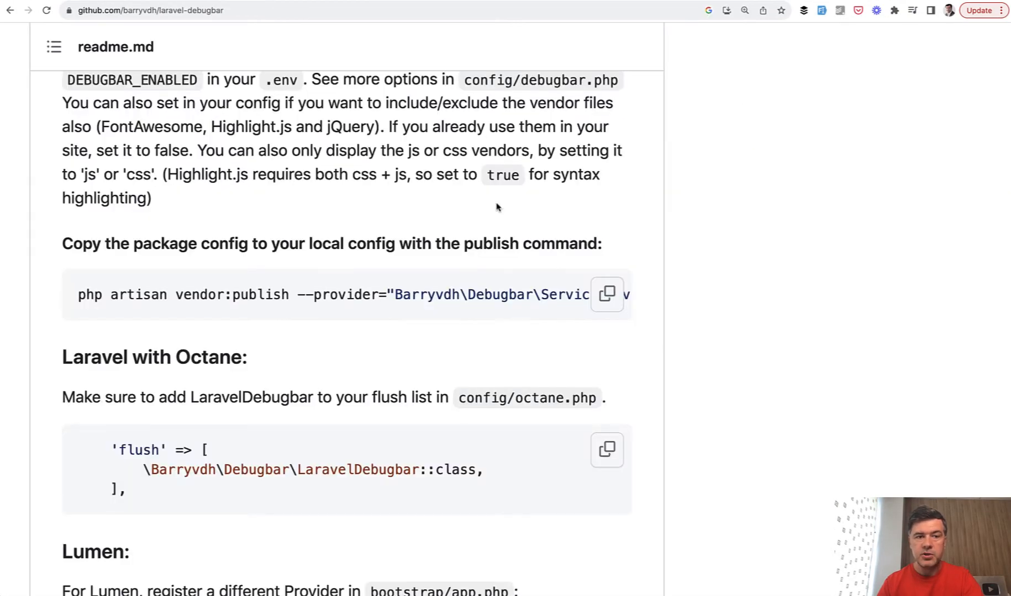
pyautogui.scroll(-3)
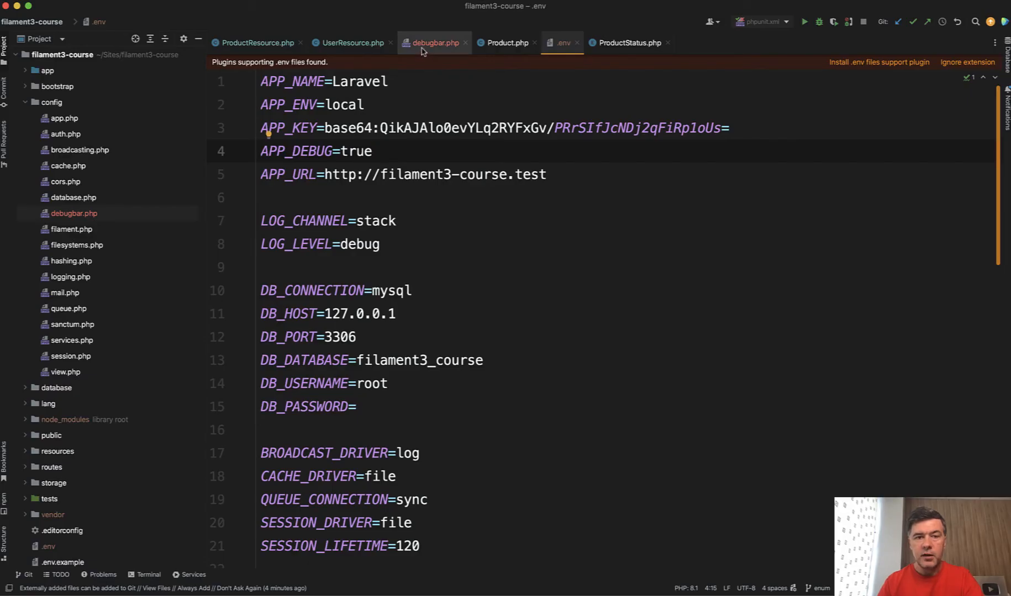
# Set the 'views' collector to false in config/debugbar.php.
pyautogui.click(434, 43)
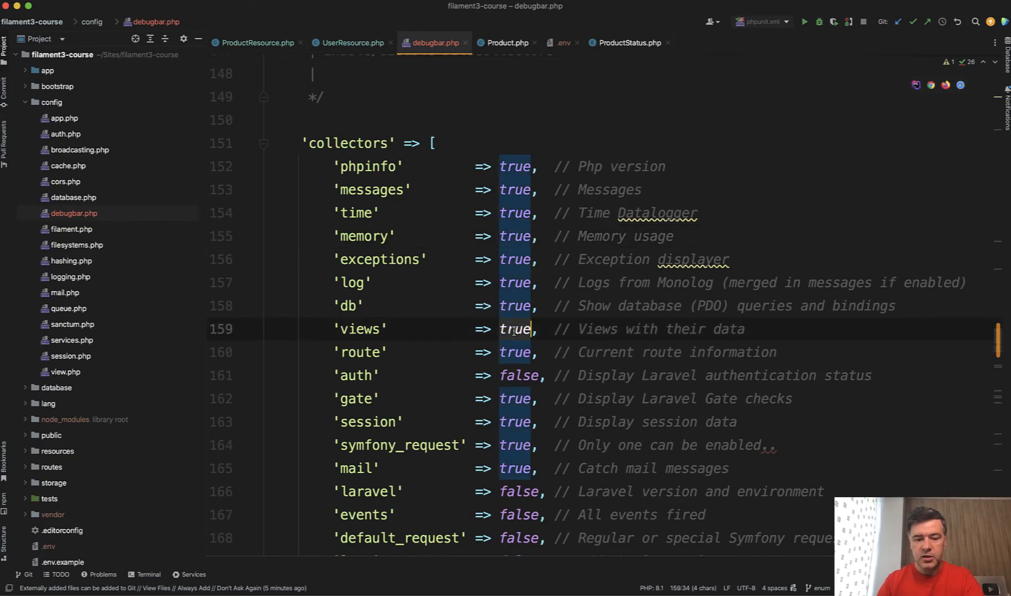
pyautogui.write('false')
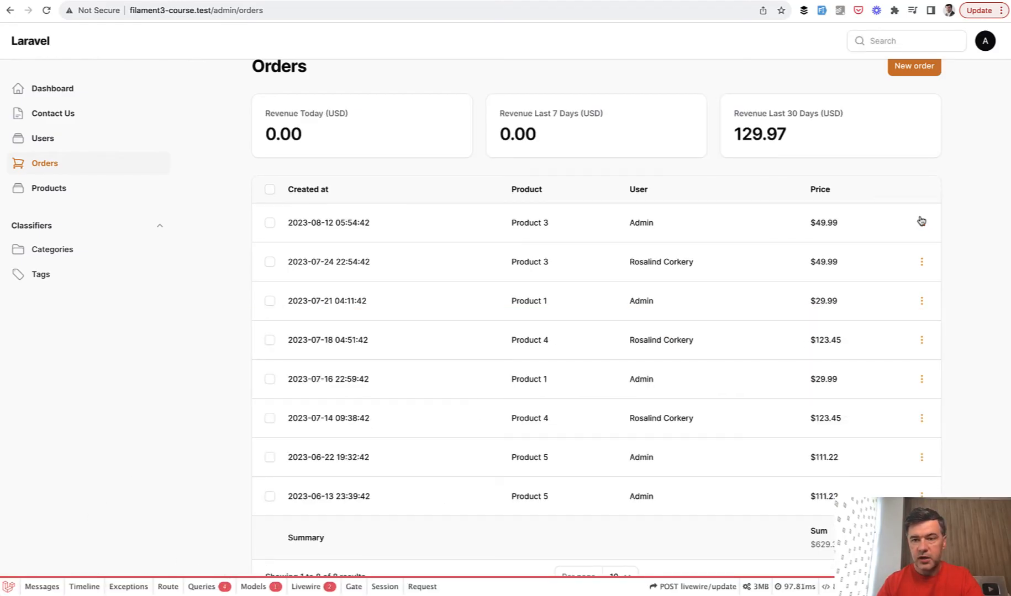
# Open and cancel the first order's completion dialog, then open the 2023-07-18 order's actions.
pyautogui.click(921, 222)
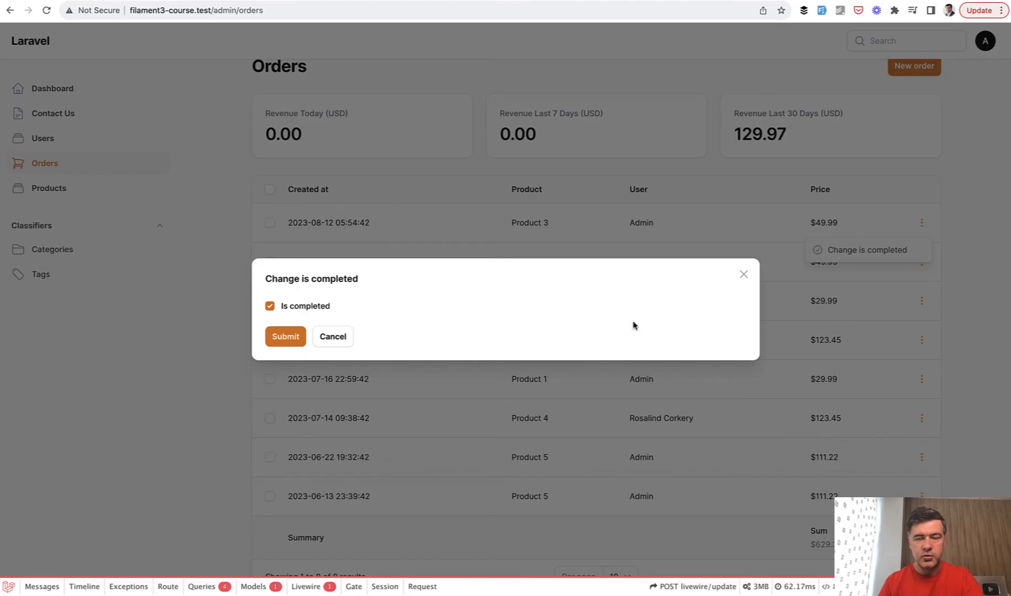
pyautogui.click(285, 336)
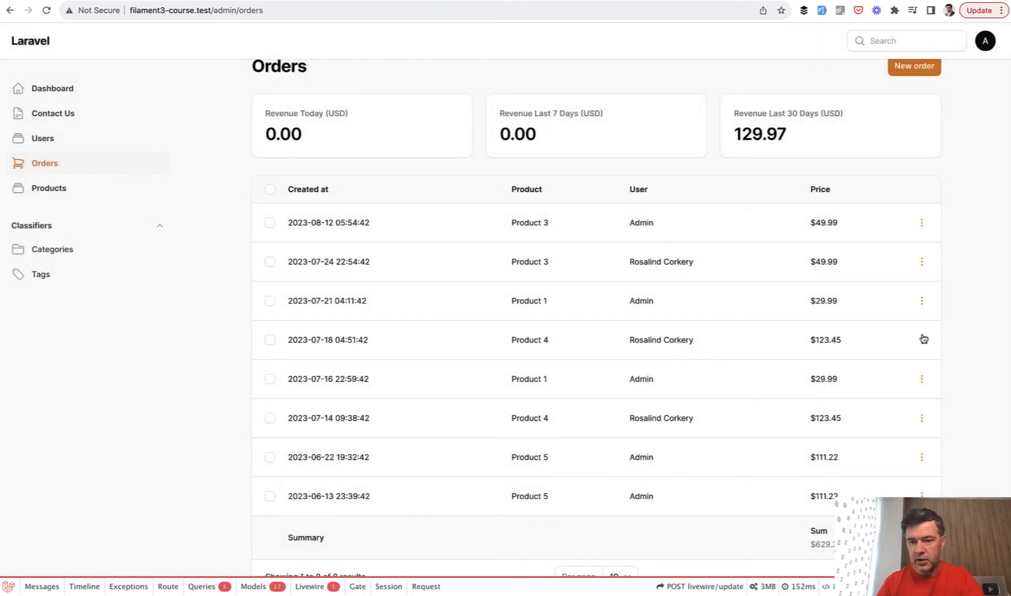
pyautogui.click(922, 339)
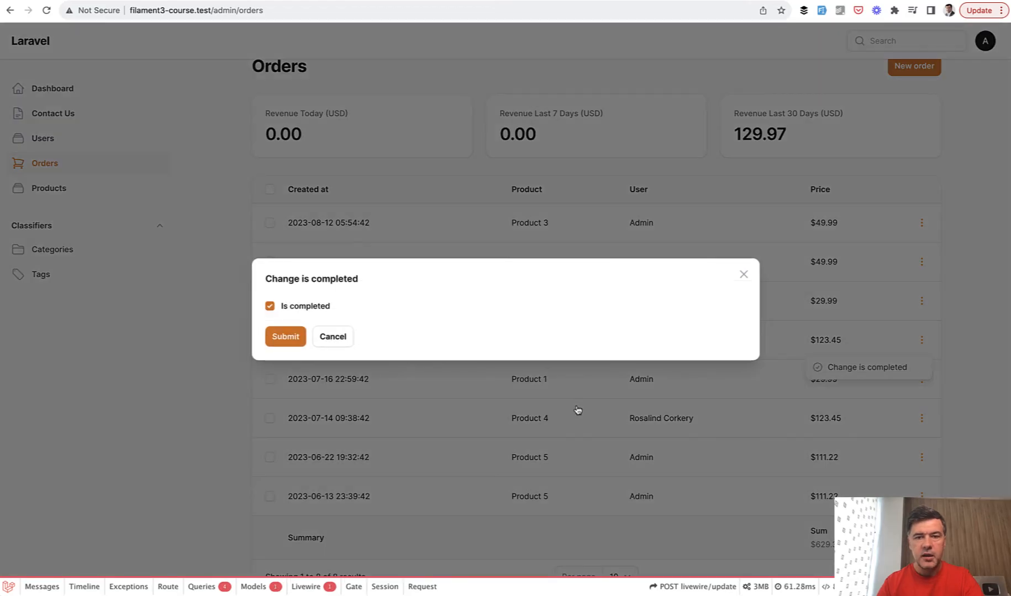